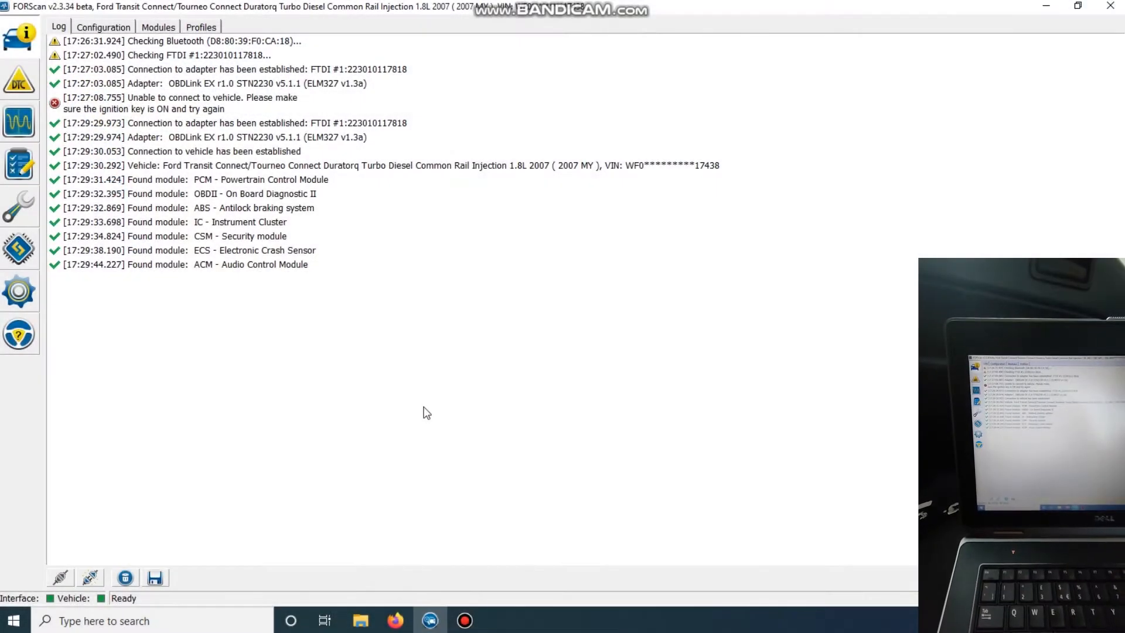
pyautogui.moveTo(338, 393)
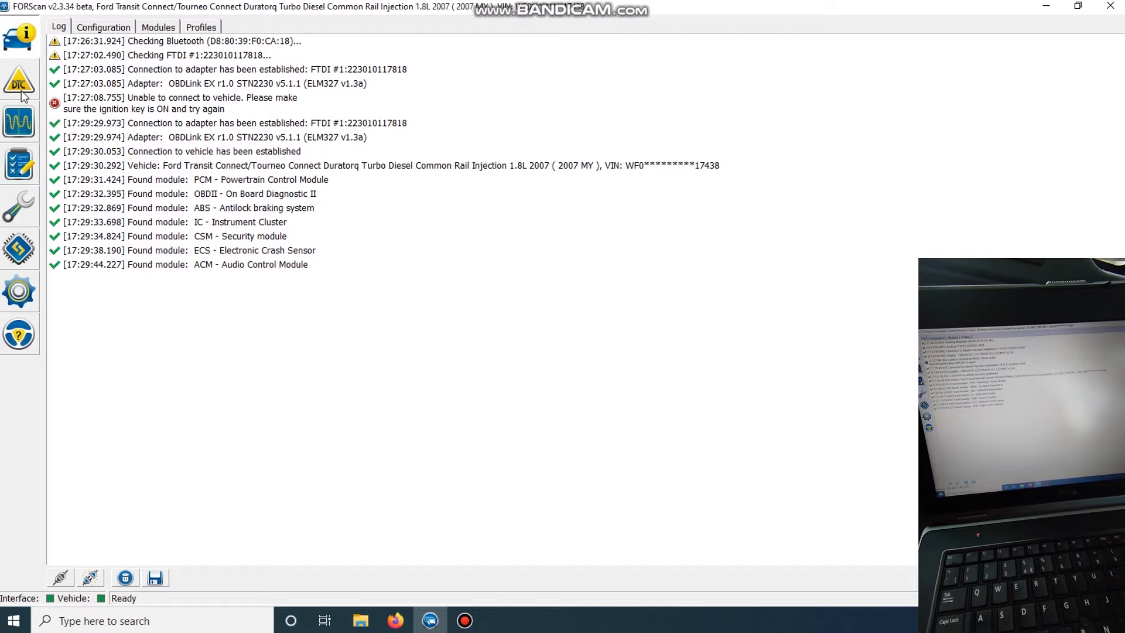
# Read trouble codes from all seven modules and confirm none are stored
pyautogui.click(19, 81)
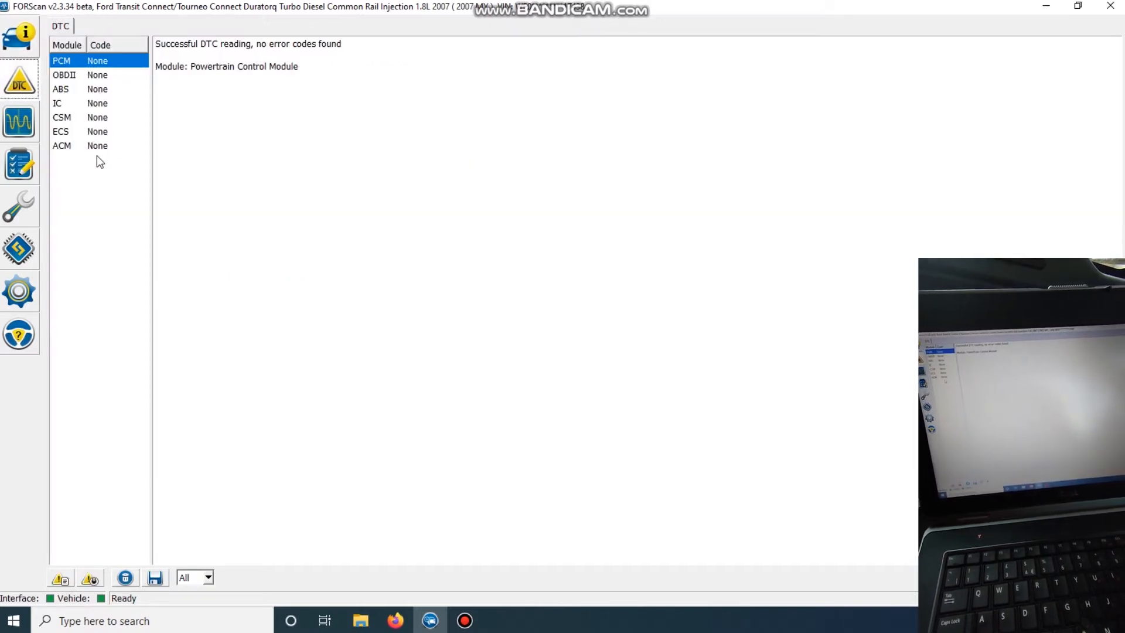
# Run the 'IC PATS programming' service procedure from Service Functions
pyautogui.click(19, 207)
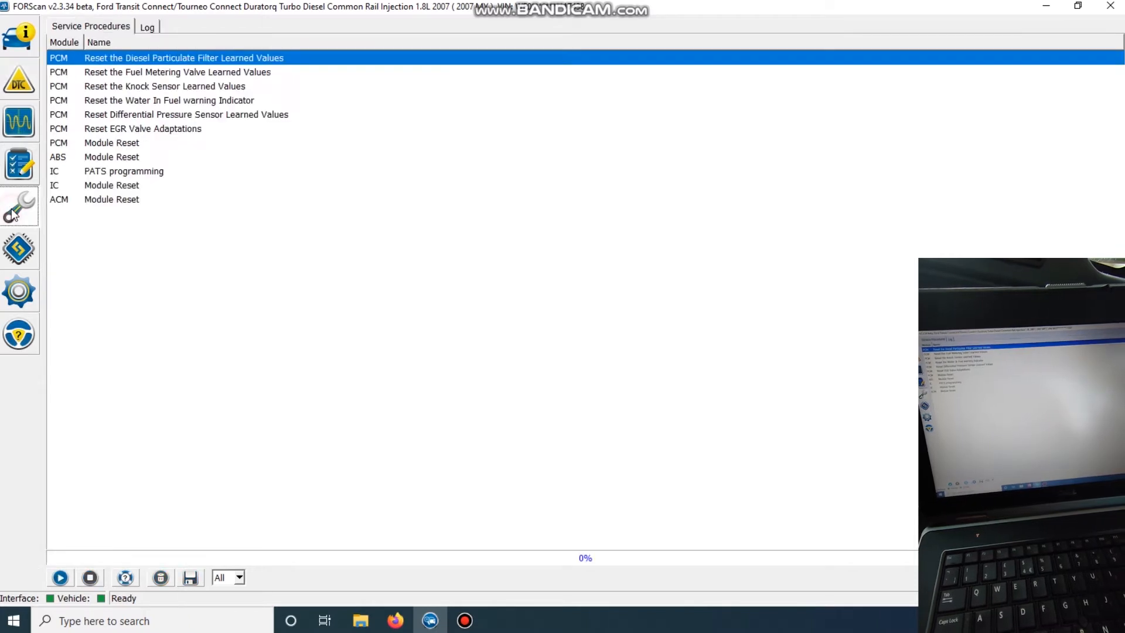
pyautogui.moveTo(28, 204)
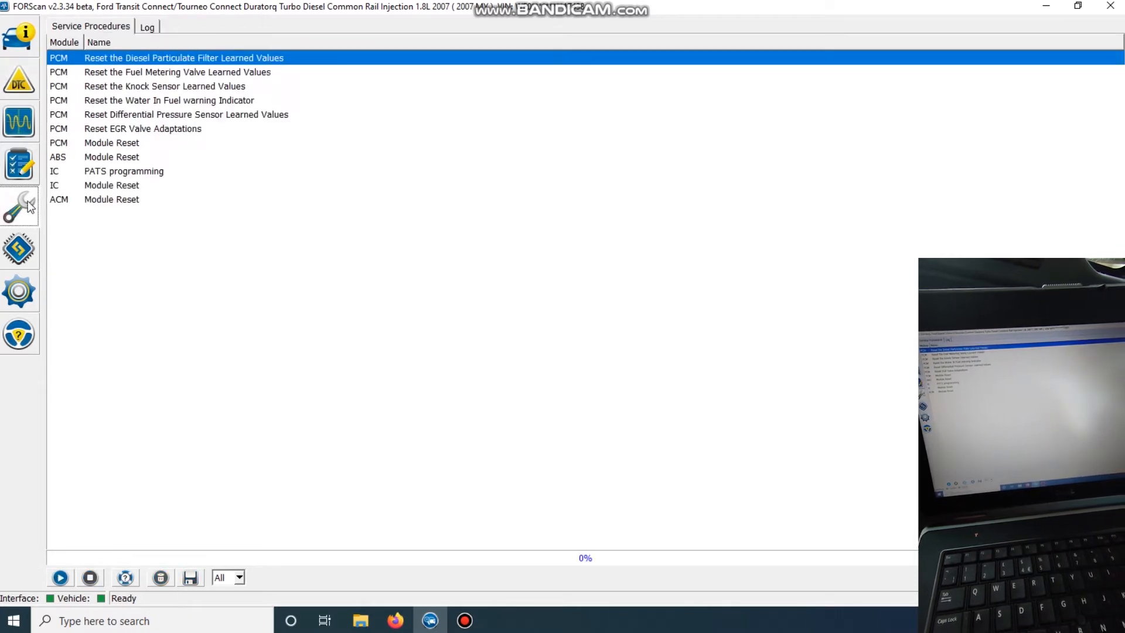
pyautogui.moveTo(108, 176)
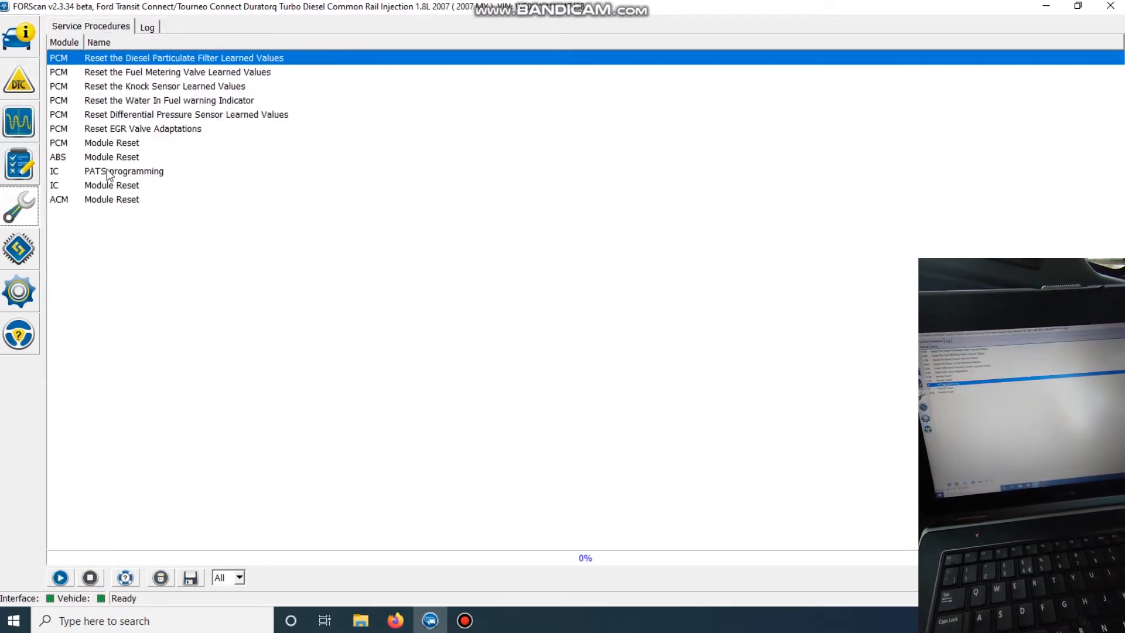
pyautogui.click(124, 171)
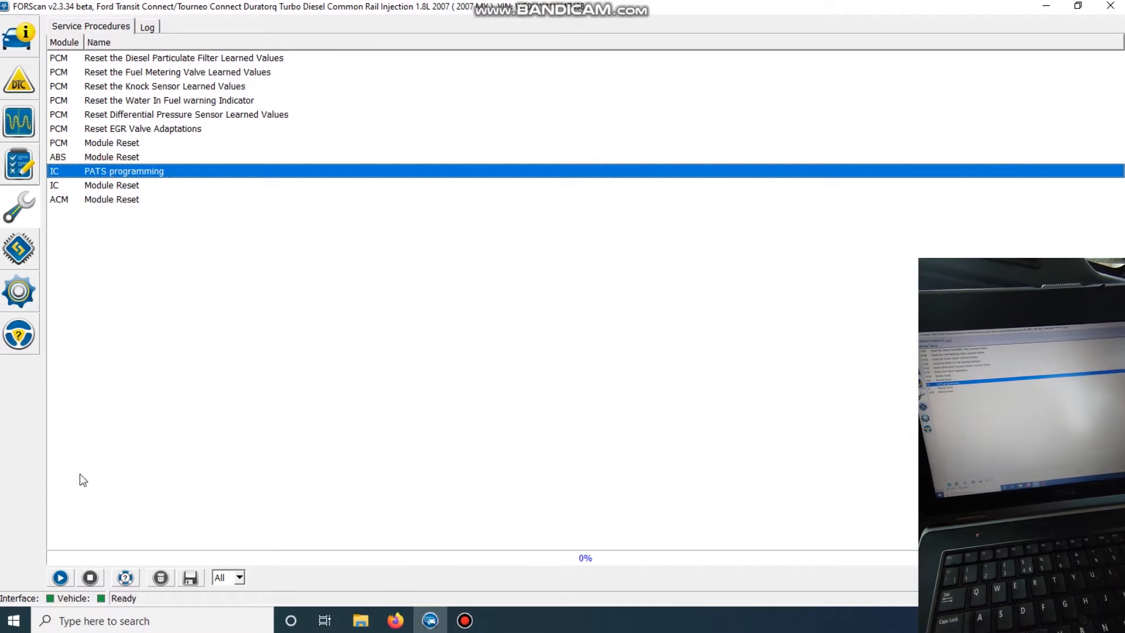
pyautogui.click(60, 576)
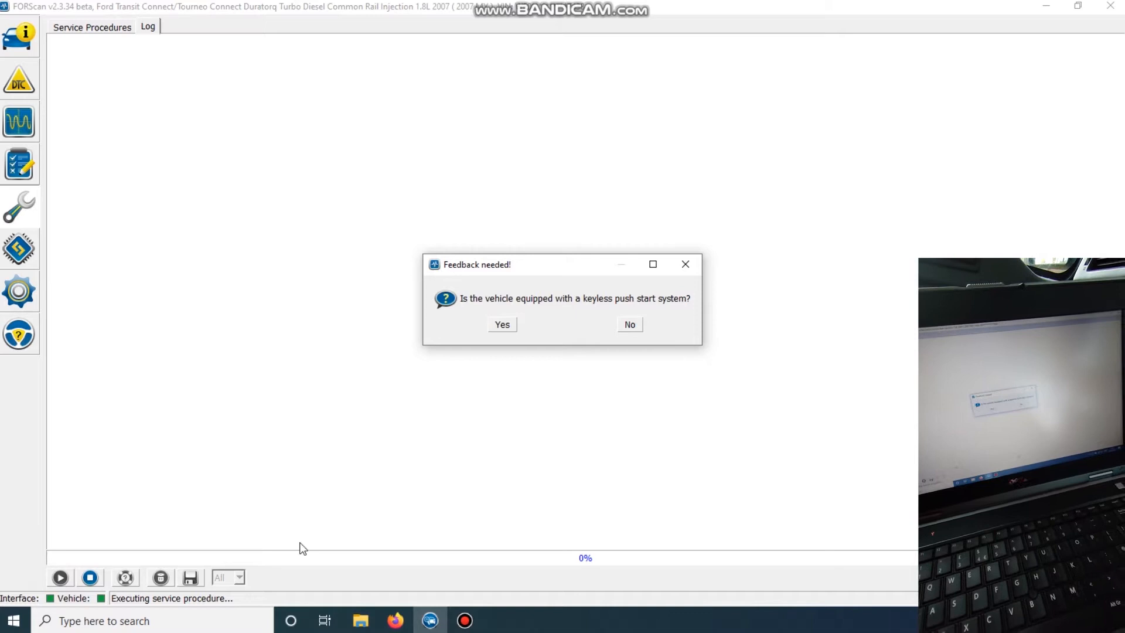
pyautogui.moveTo(652, 429)
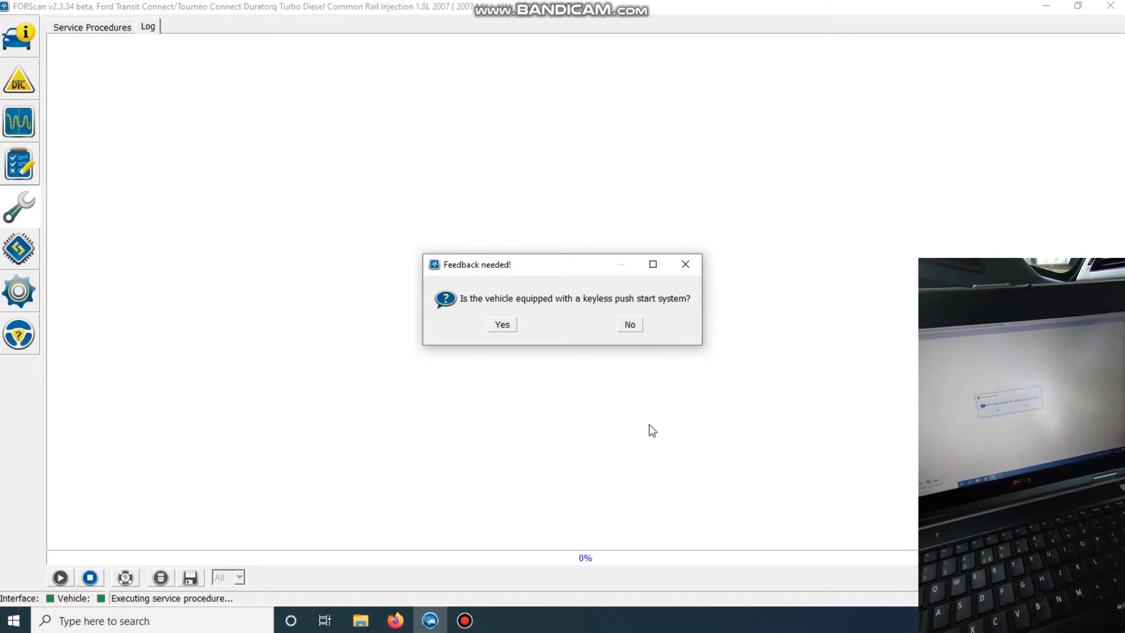
# Answer No to keyless push start and acknowledge the PATS programming warning
pyautogui.click(629, 324)
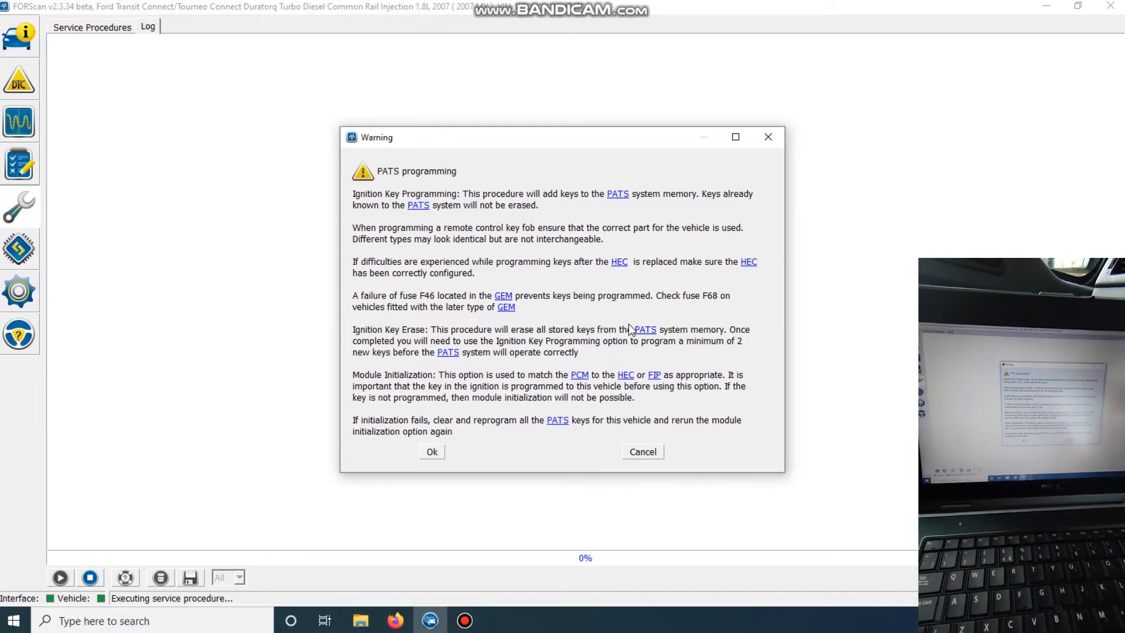
pyautogui.moveTo(572, 333)
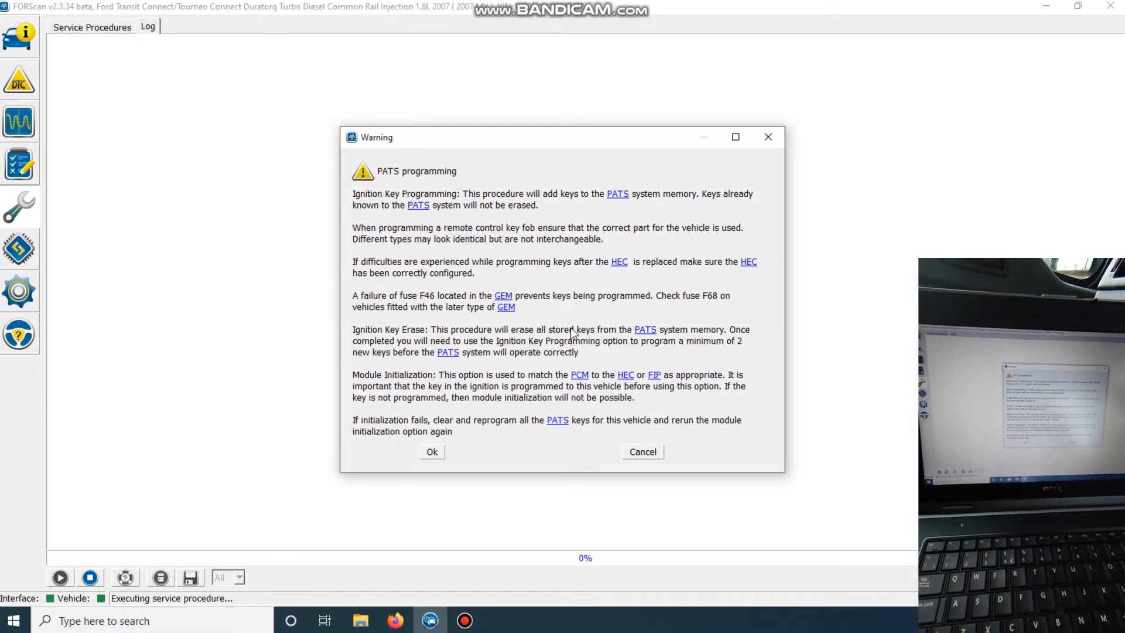
pyautogui.moveTo(527, 340)
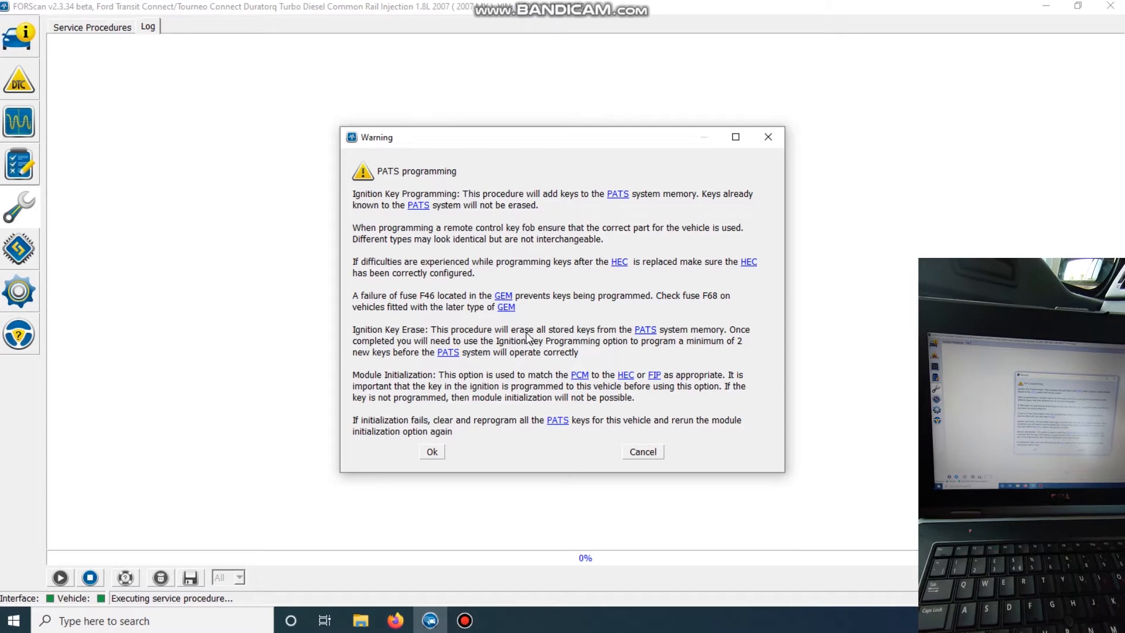
pyautogui.moveTo(599, 342)
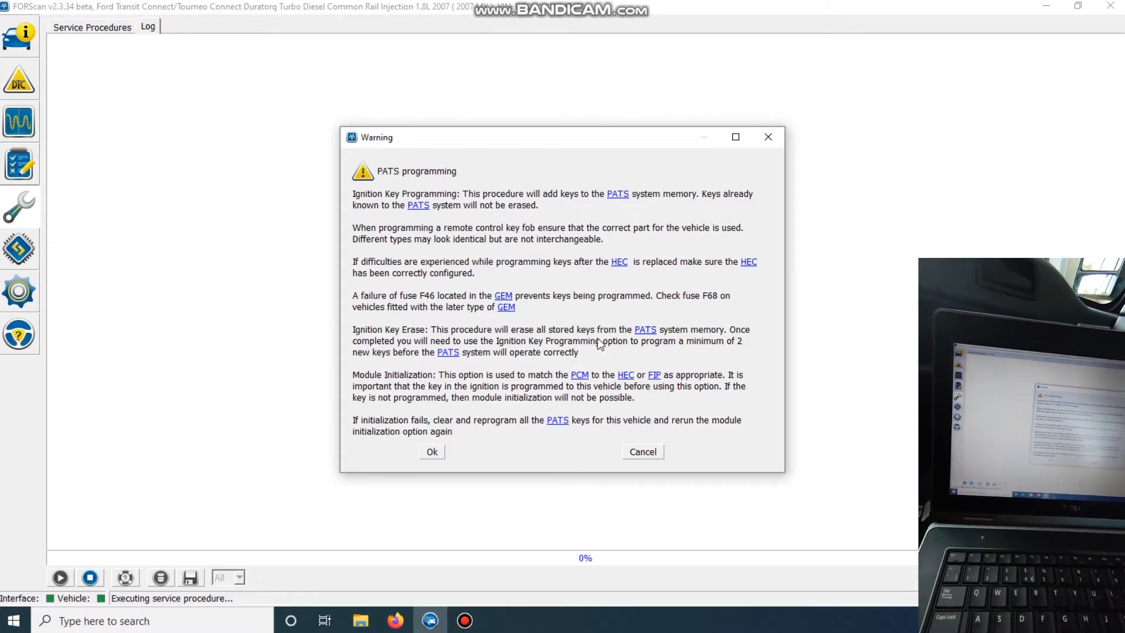
pyautogui.moveTo(509, 427)
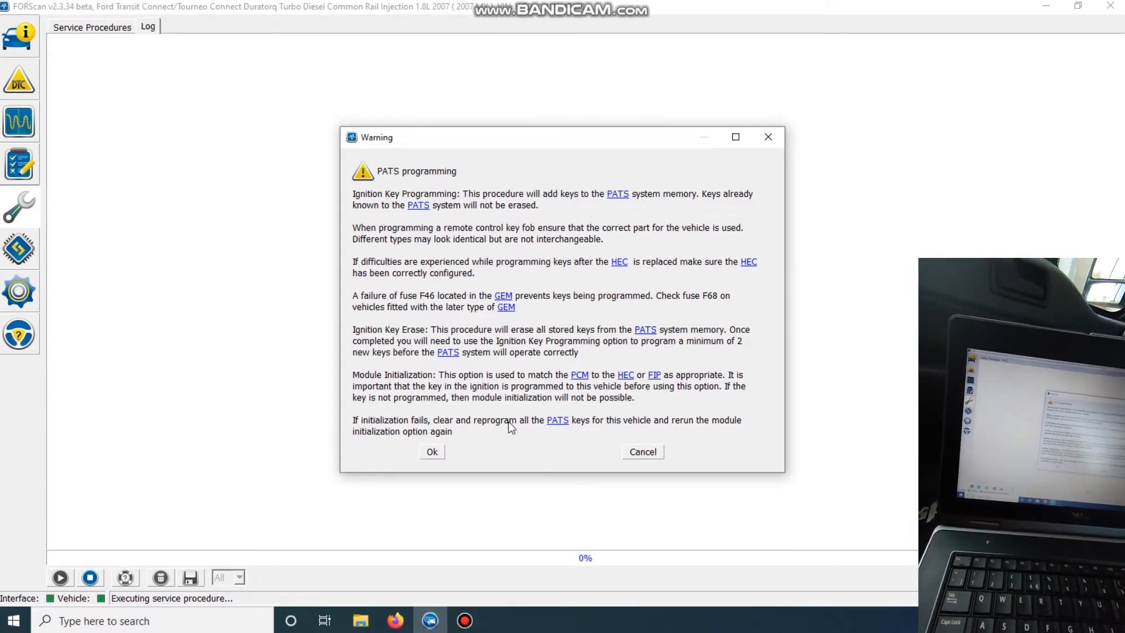
pyautogui.click(431, 452)
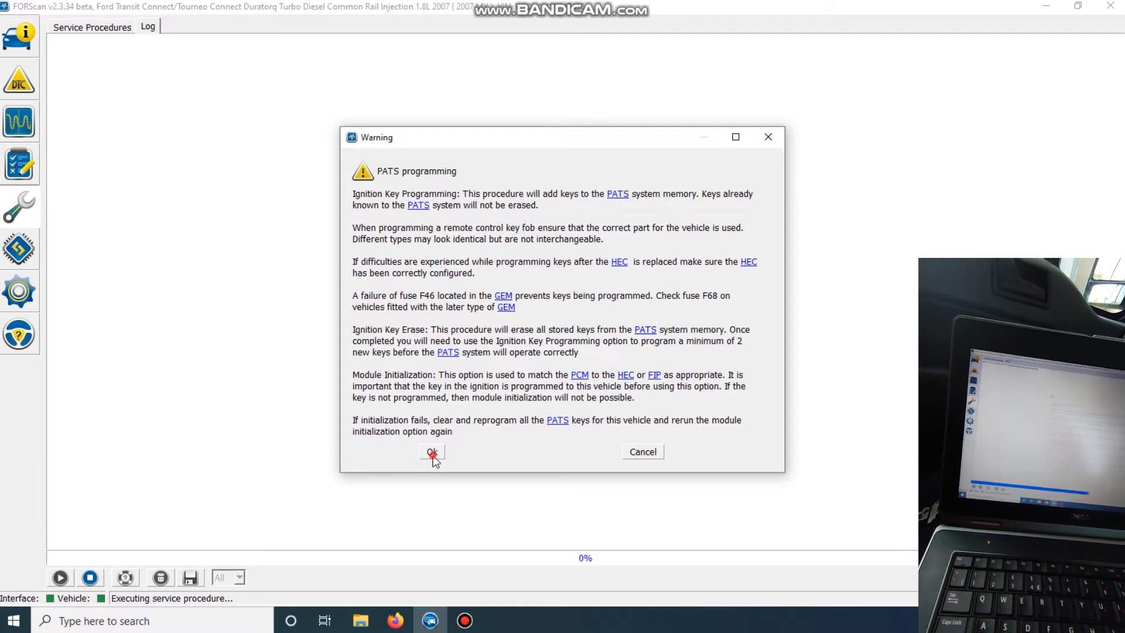
# Choose Ignition Key Programming from the operation list, with two keys stored
pyautogui.click(432, 451)
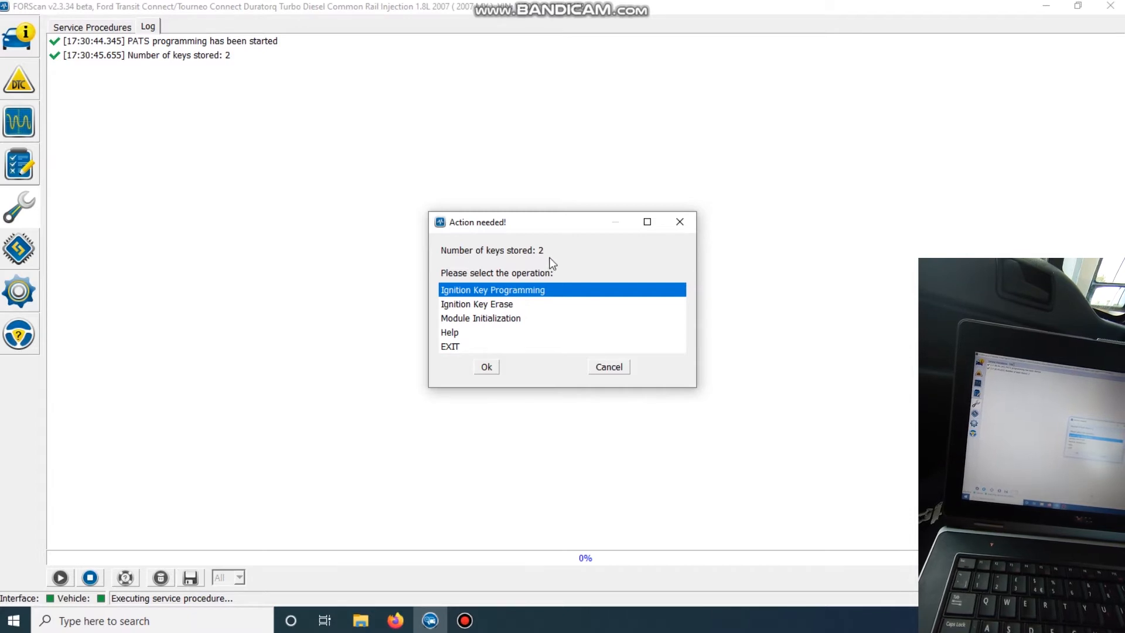
pyautogui.moveTo(148, 65)
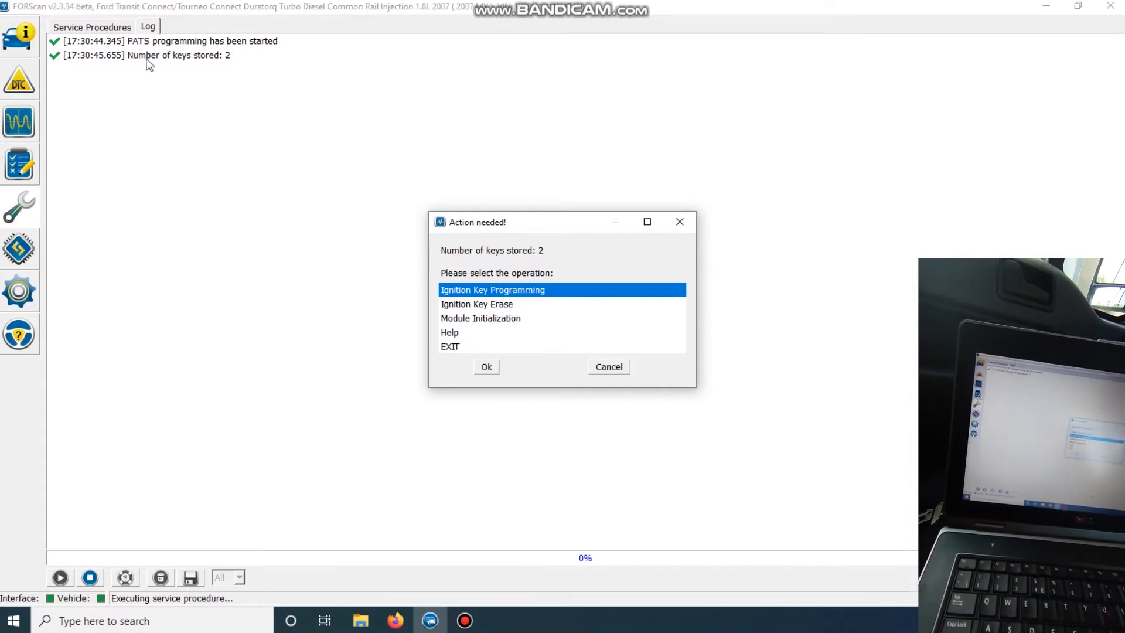
pyautogui.moveTo(547, 306)
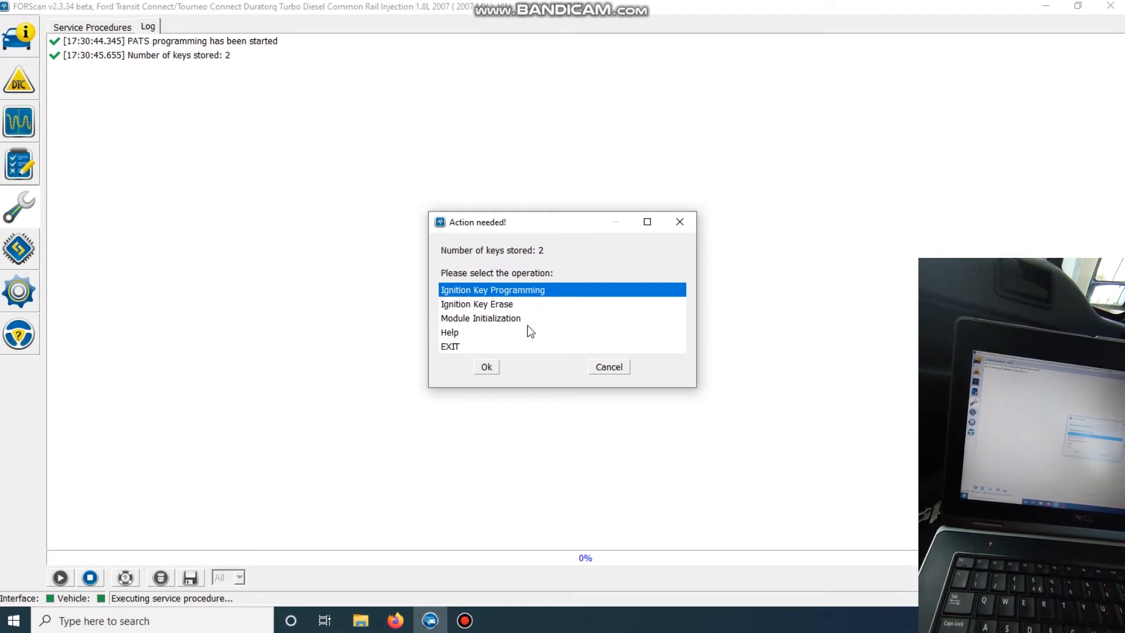
pyautogui.moveTo(509, 324)
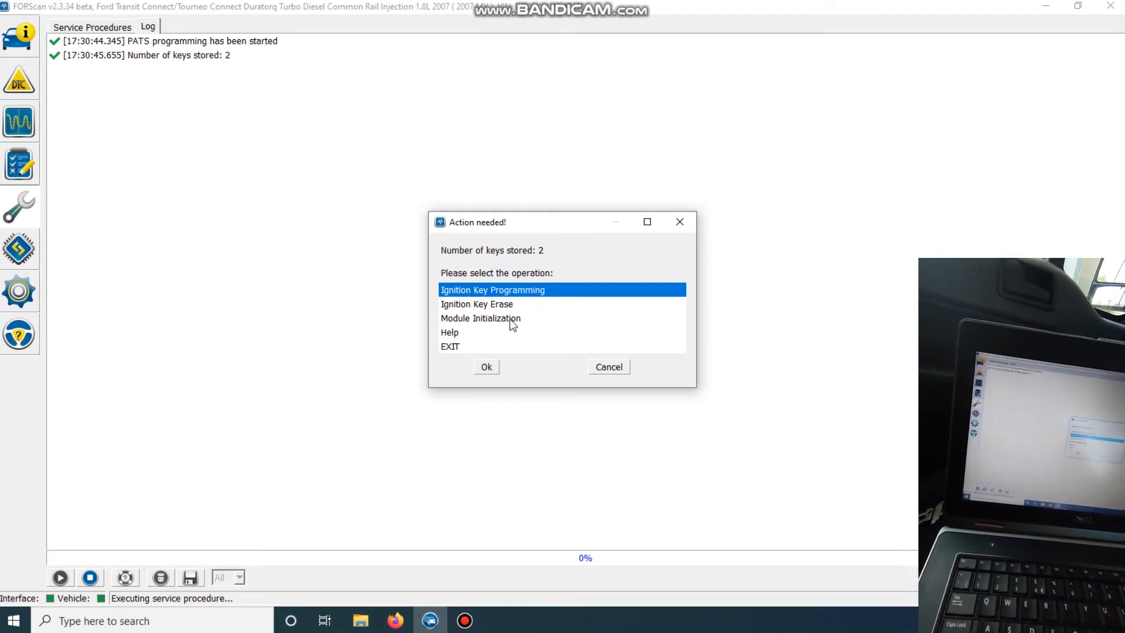
pyautogui.moveTo(537, 306)
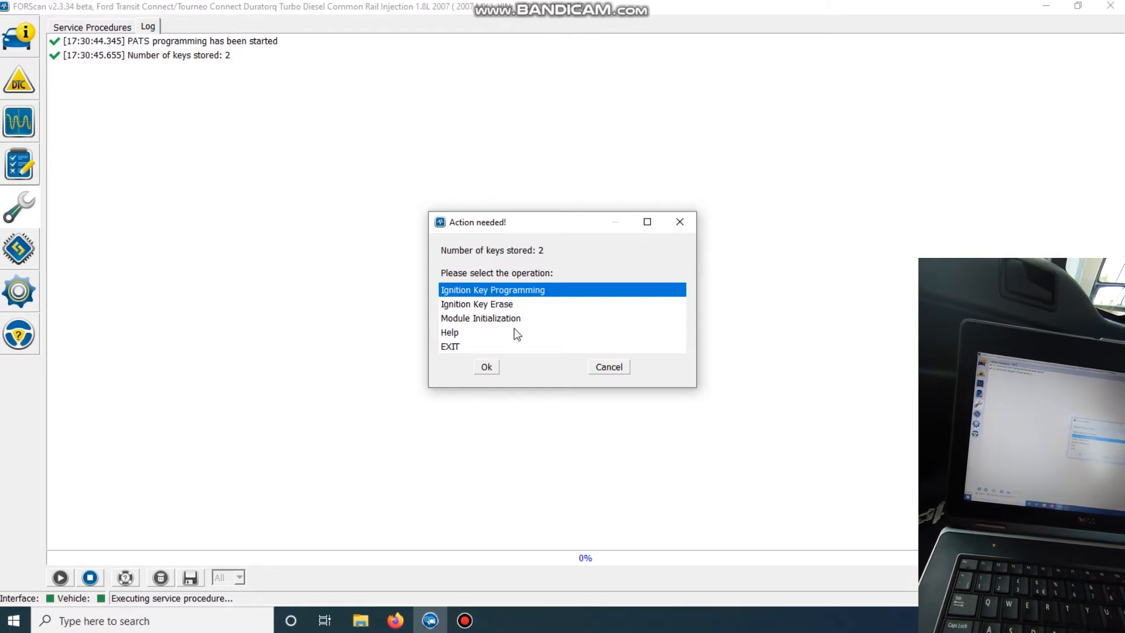
pyautogui.click(486, 367)
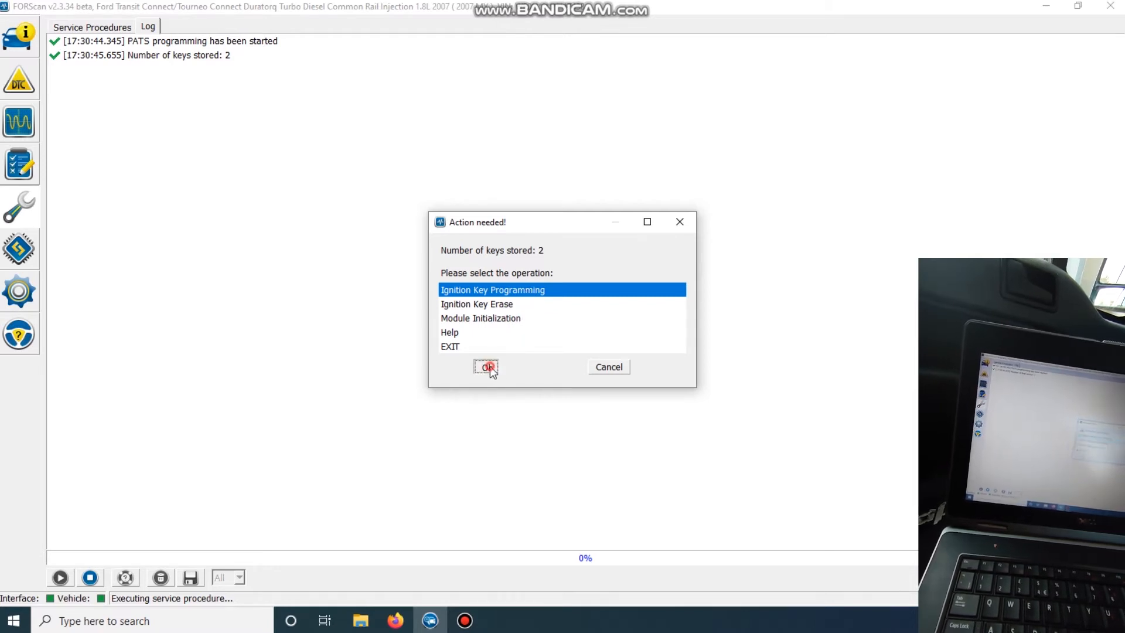
pyautogui.click(485, 367)
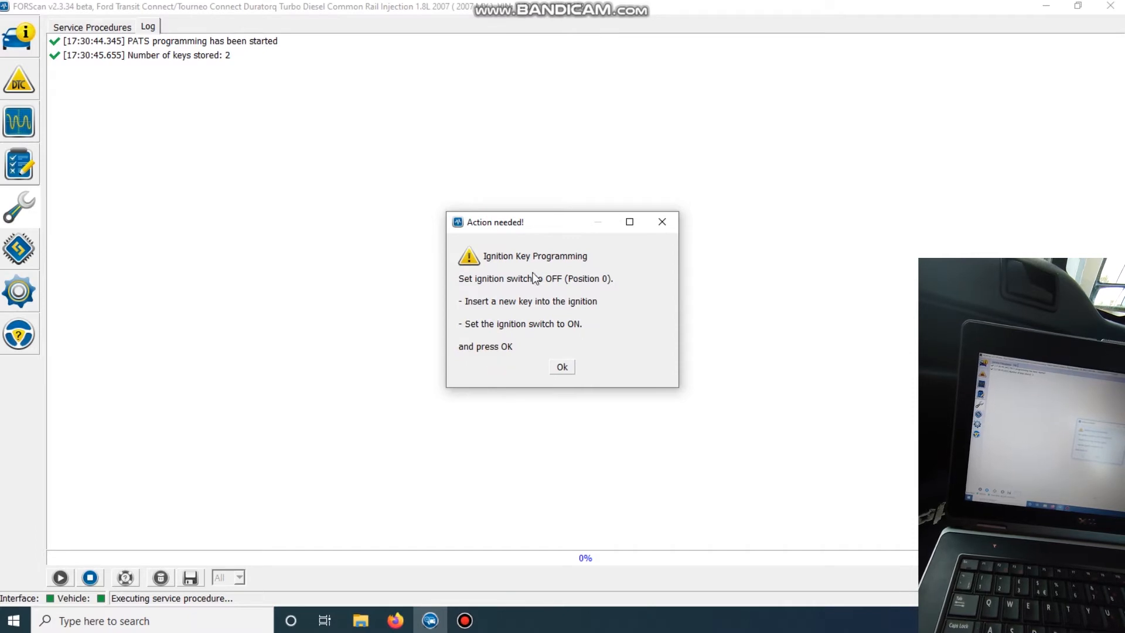
pyautogui.moveTo(623, 293)
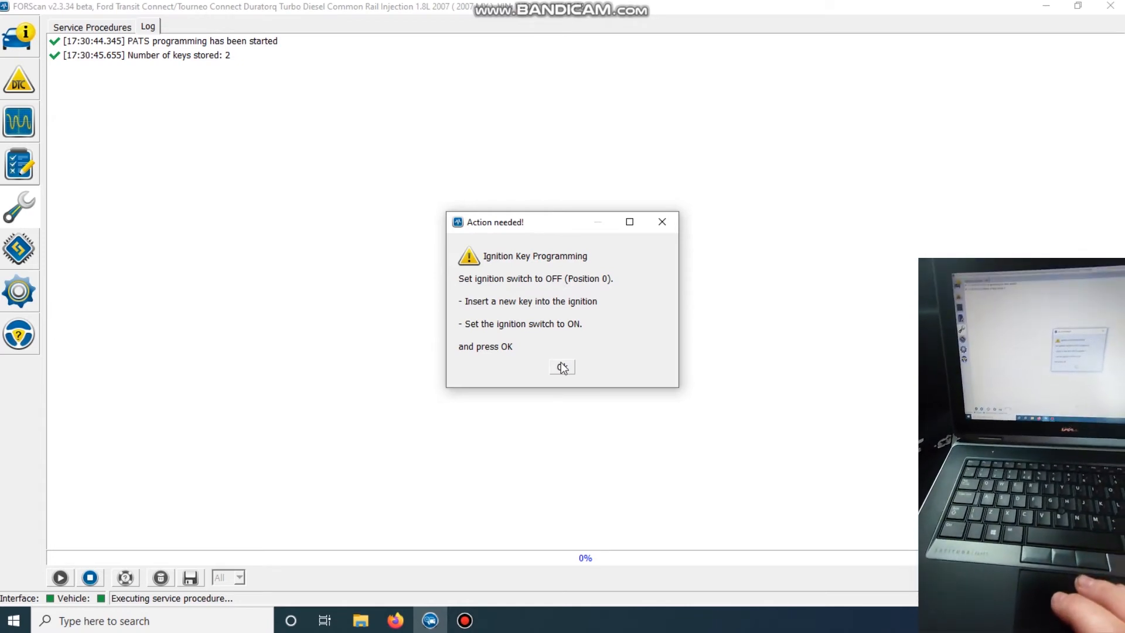
# Confirm the new key is inserted with the ignition on
pyautogui.click(562, 367)
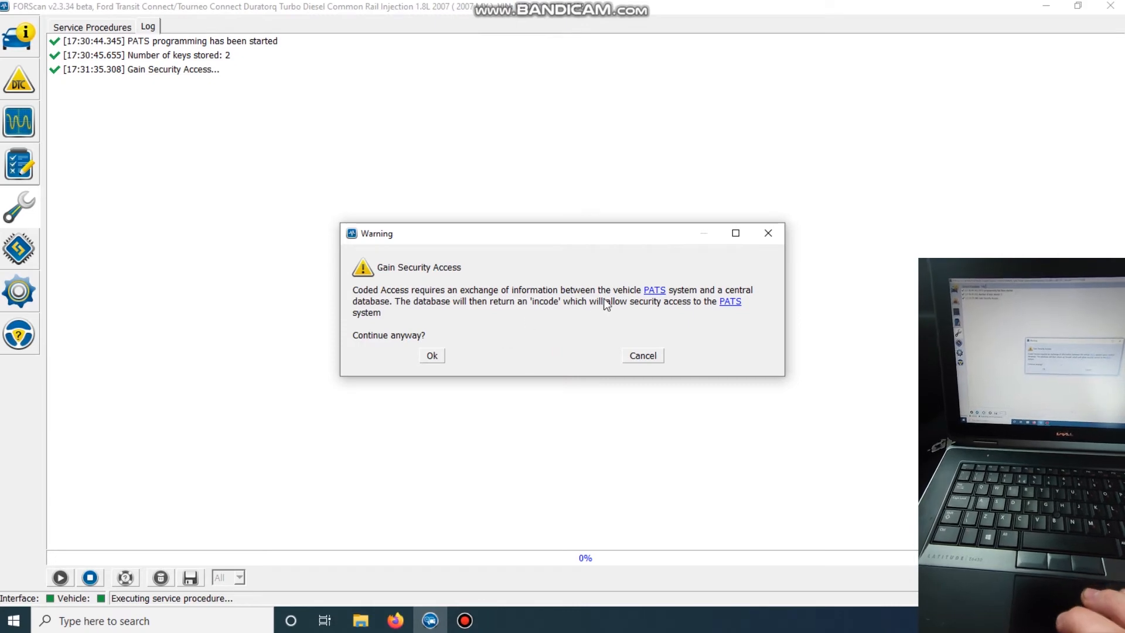
pyautogui.moveTo(480, 354)
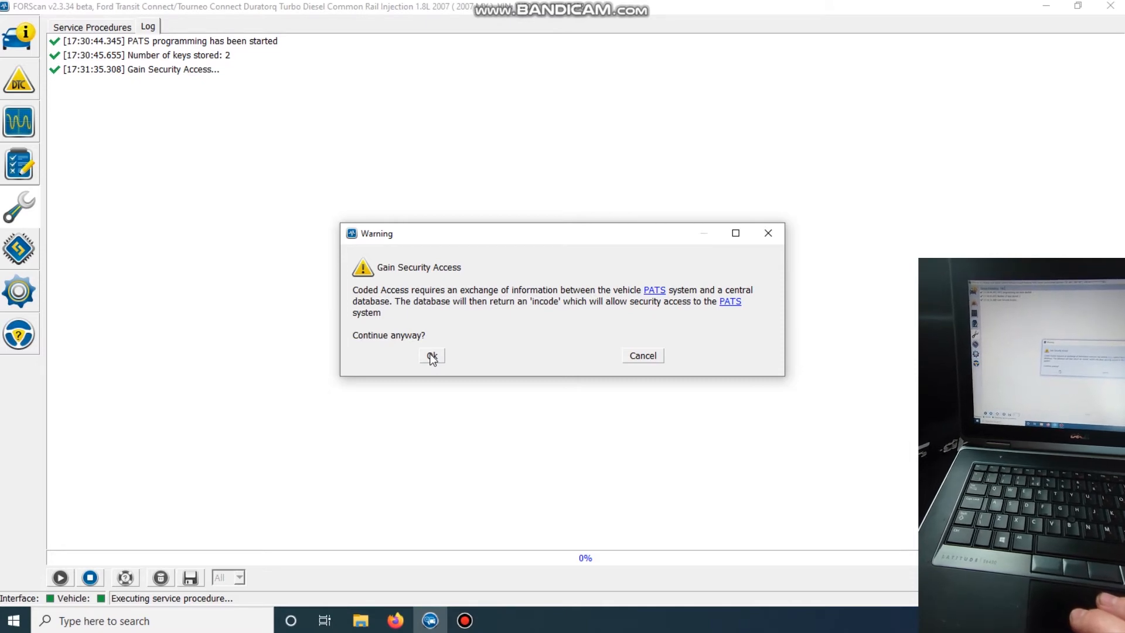
# Accept the Gain Security Access warning and let FORScan generate the incode
pyautogui.click(431, 355)
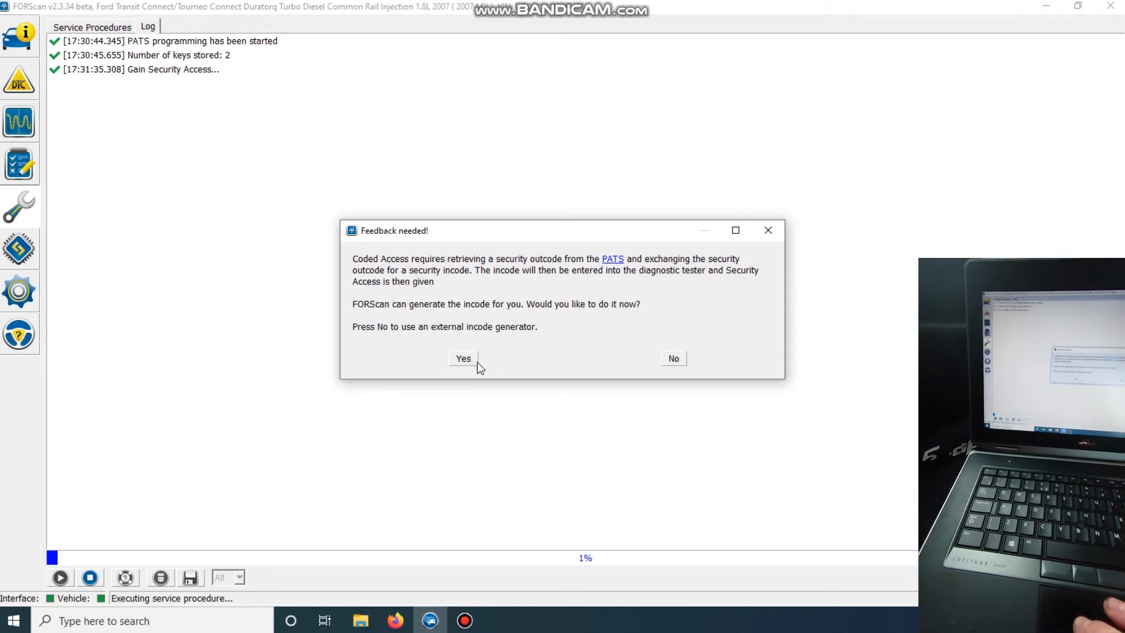
pyautogui.click(463, 358)
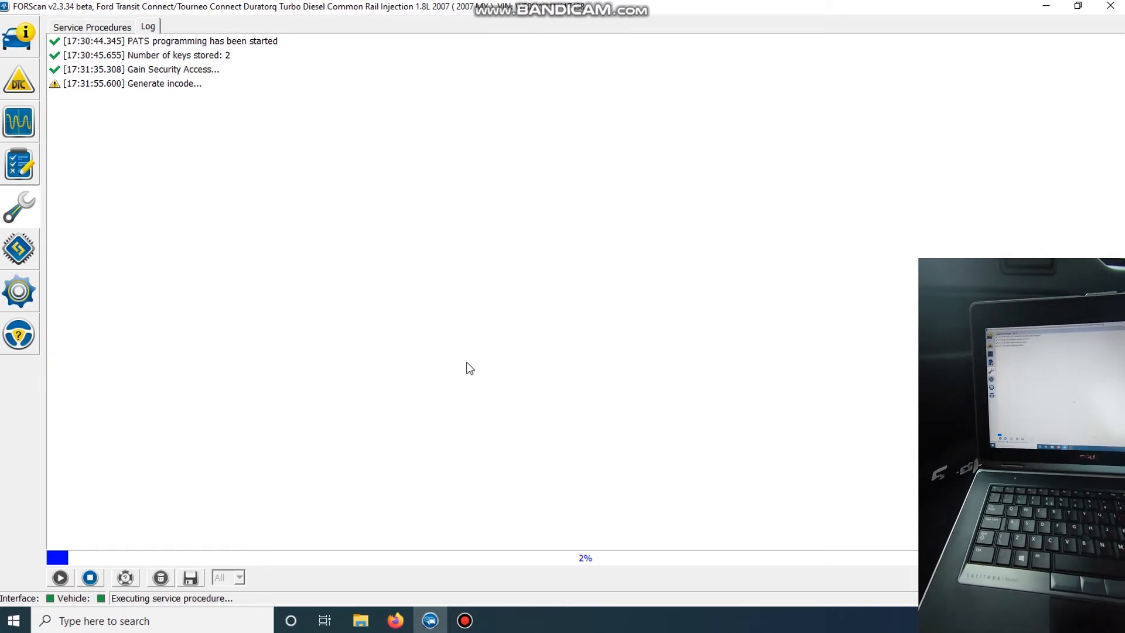
pyautogui.moveTo(216, 97)
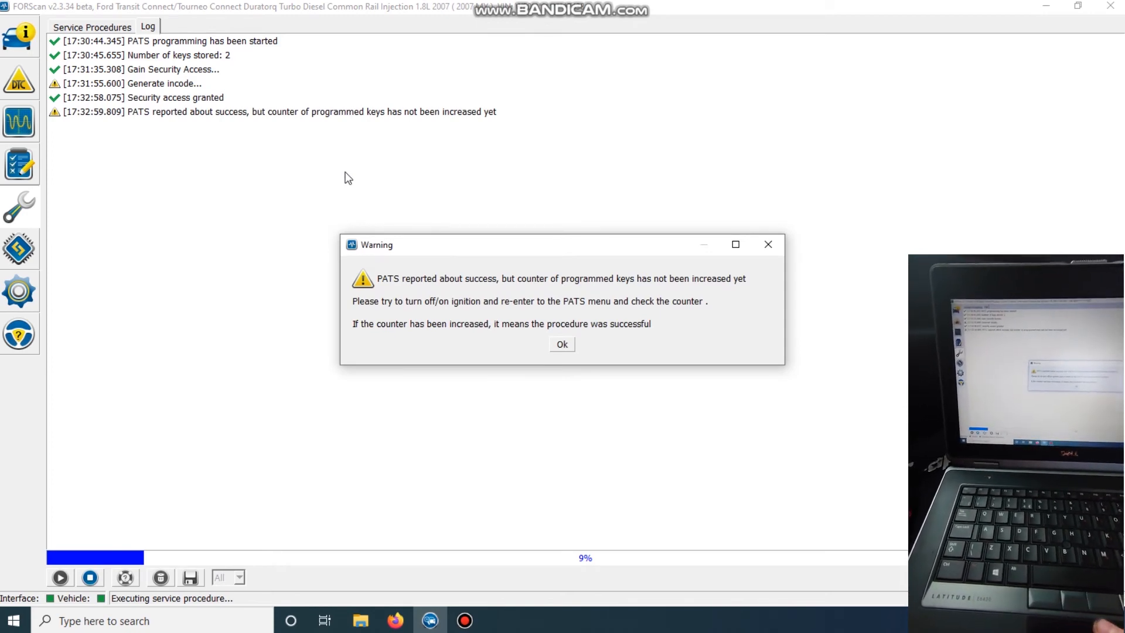
pyautogui.moveTo(621, 287)
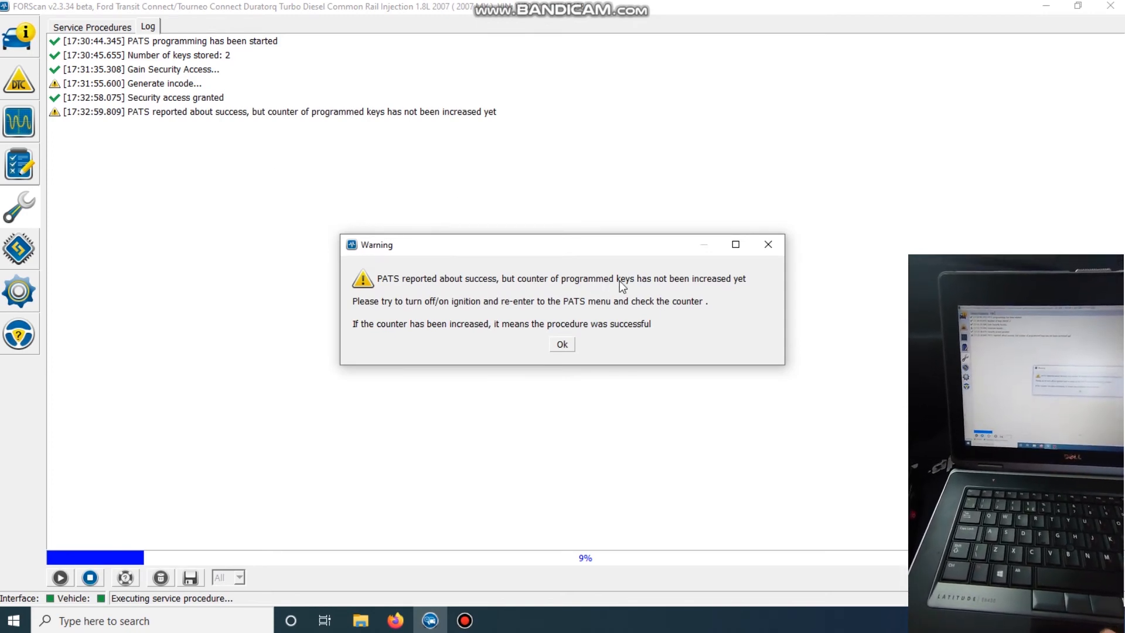
pyautogui.moveTo(496, 329)
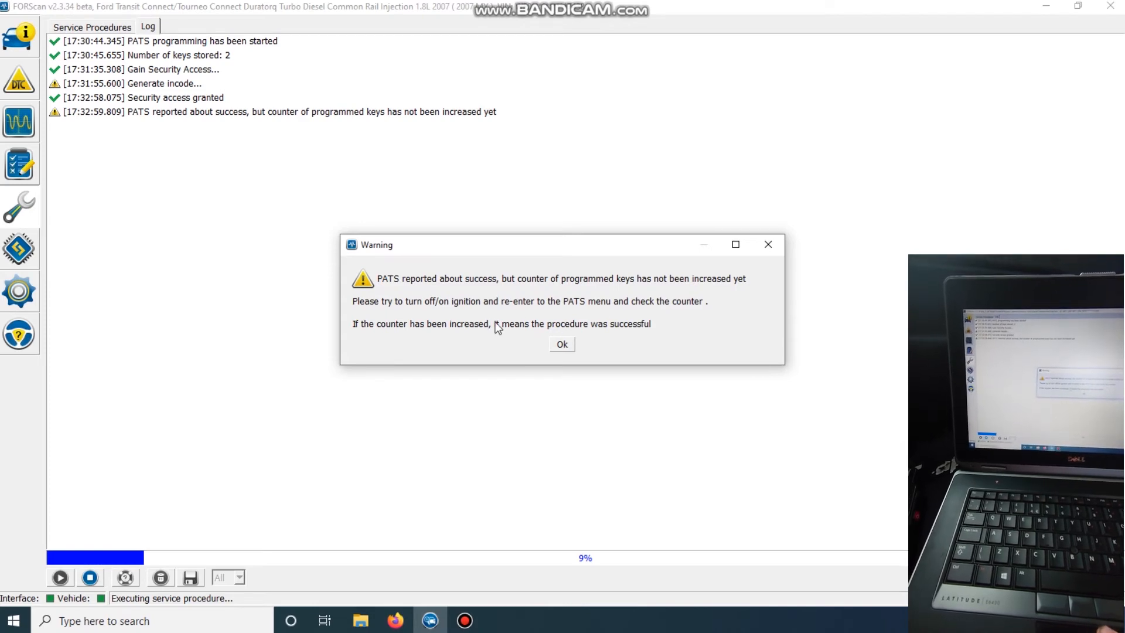
pyautogui.moveTo(621, 360)
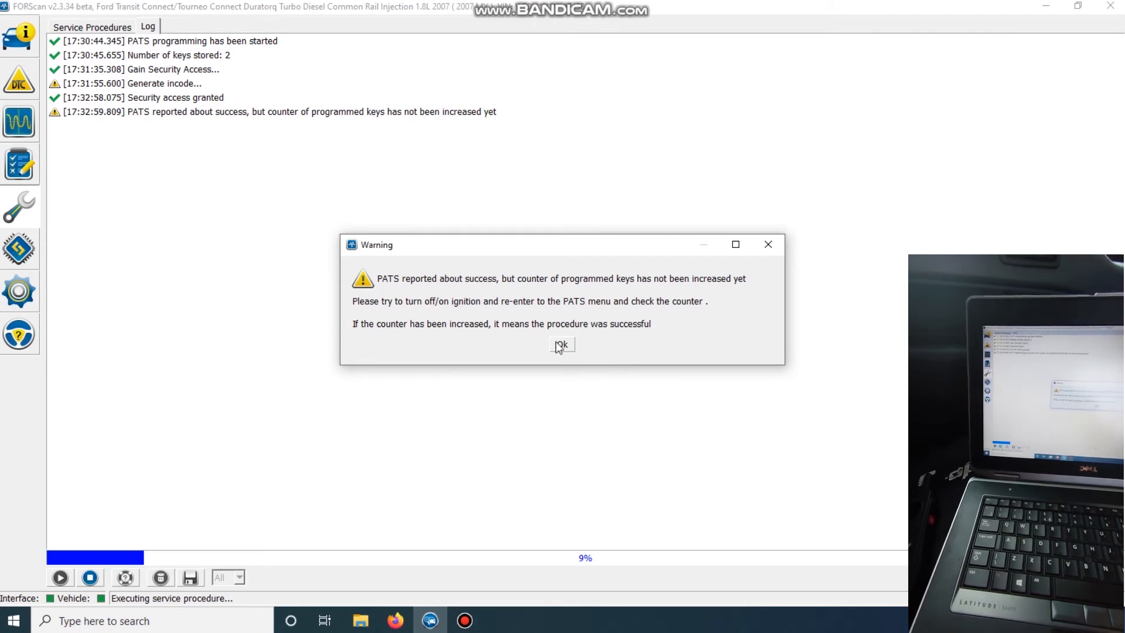
# Dismiss the unchanged key counter warning and retry Ignition Key Programming
pyautogui.click(562, 345)
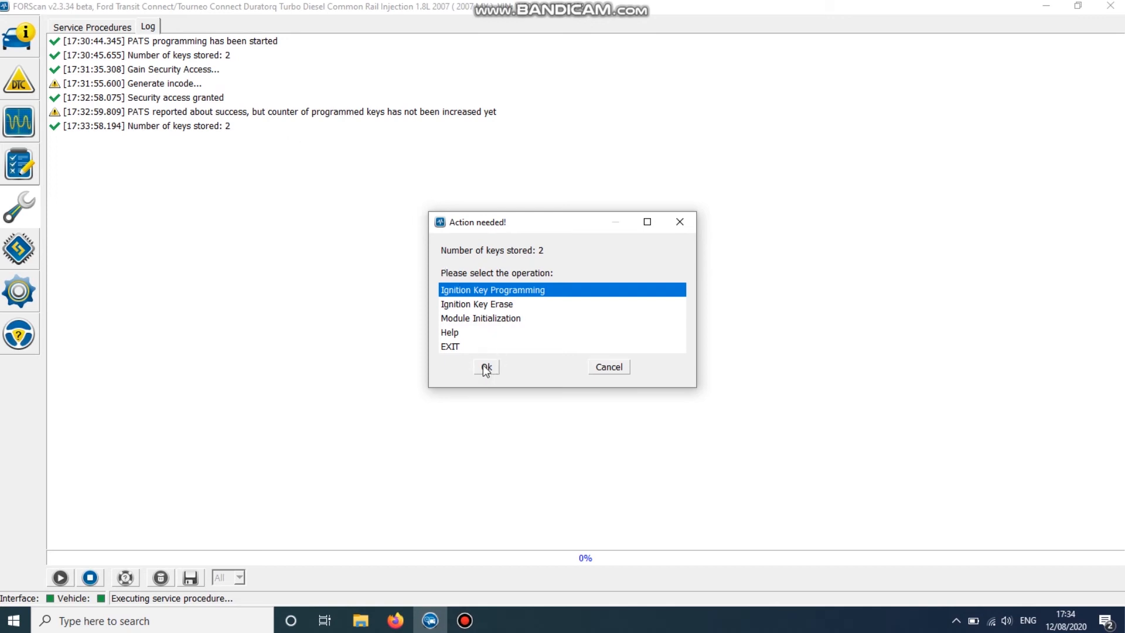
pyautogui.click(486, 367)
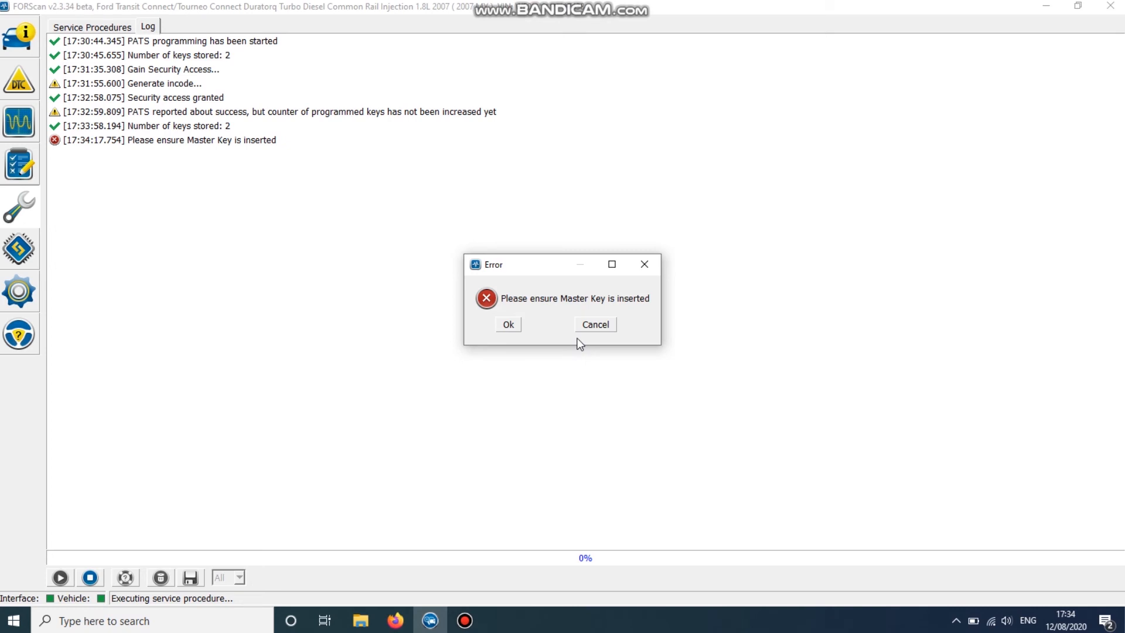
pyautogui.moveTo(521, 349)
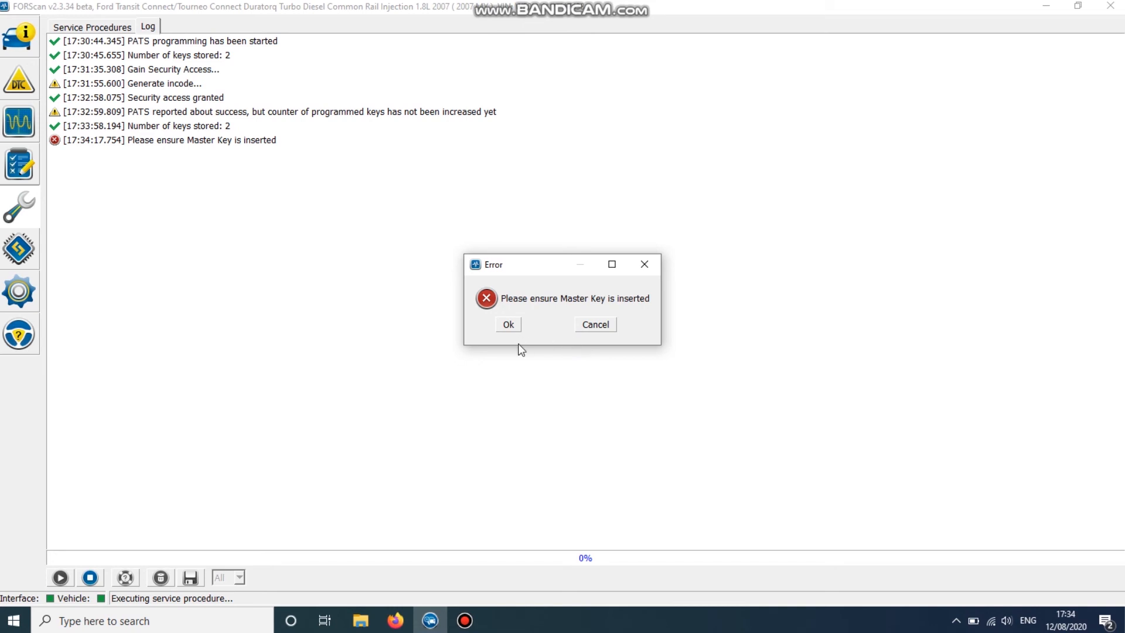
# Dismiss the 'Please ensure Master Key is inserted' error
pyautogui.click(508, 324)
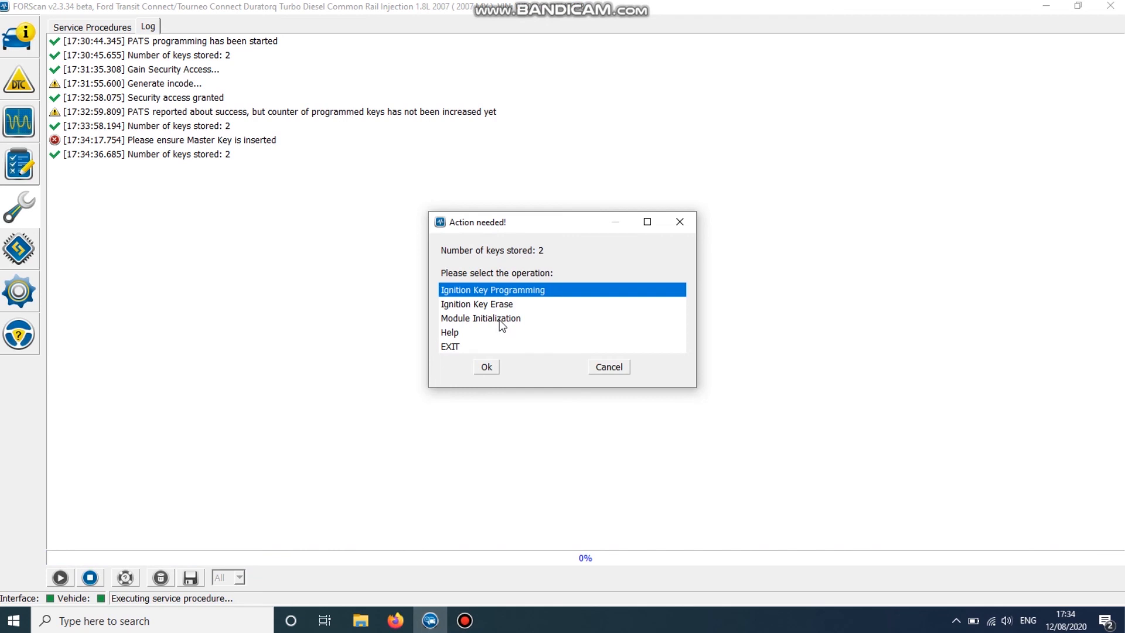
pyautogui.moveTo(500, 350)
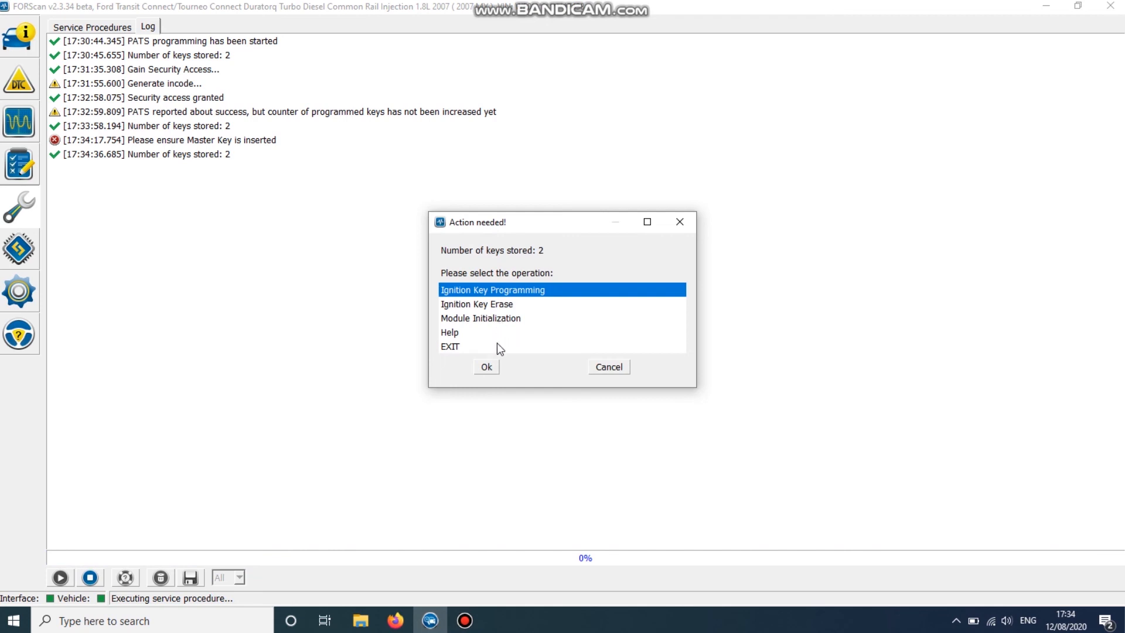
# Restart Ignition Key Programming, confirm the new key, and accept security access
pyautogui.click(486, 367)
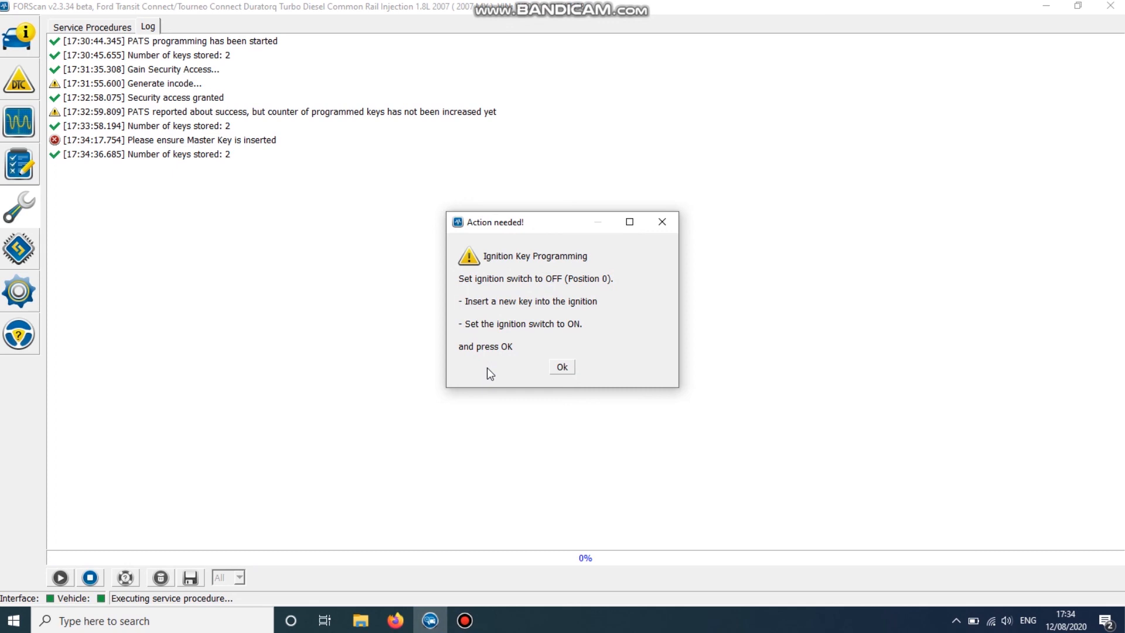
pyautogui.moveTo(578, 332)
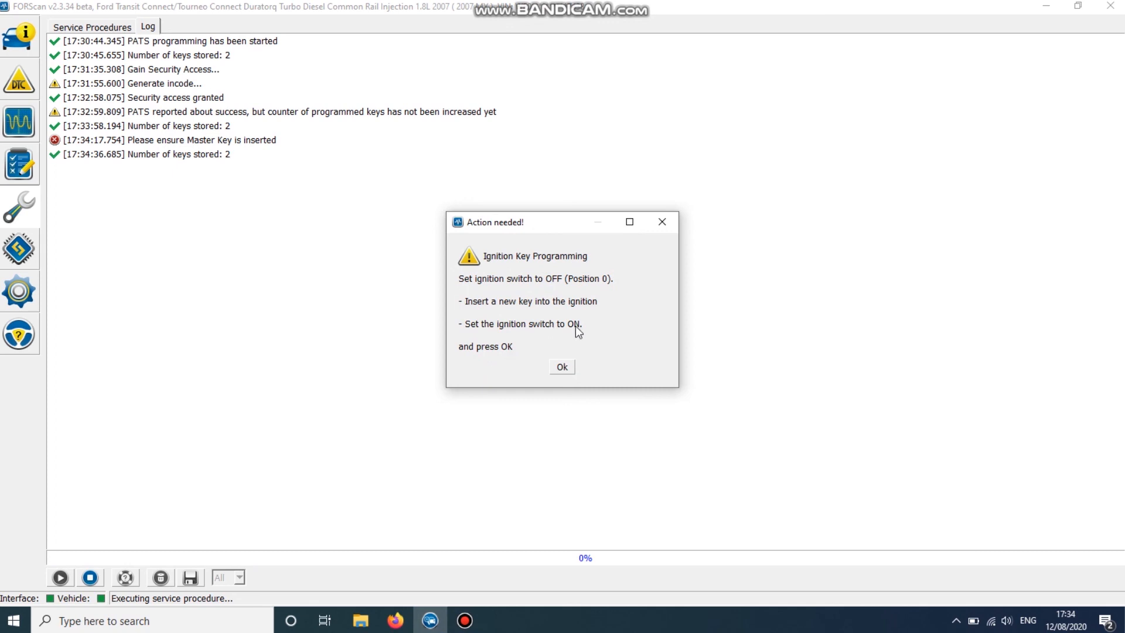
pyautogui.click(562, 366)
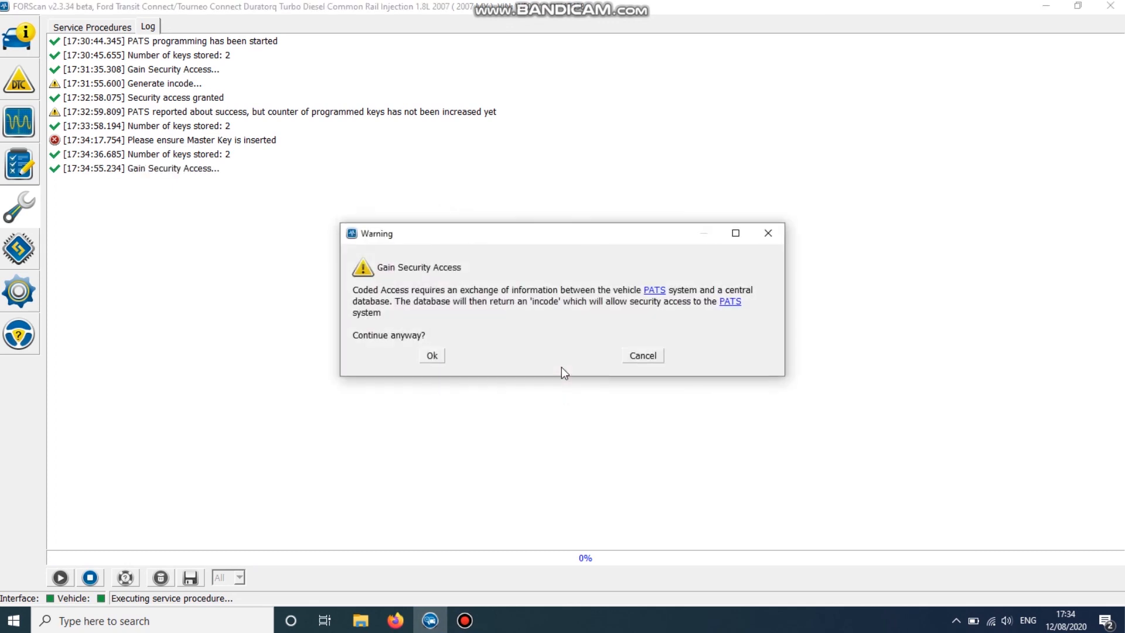
pyautogui.click(431, 355)
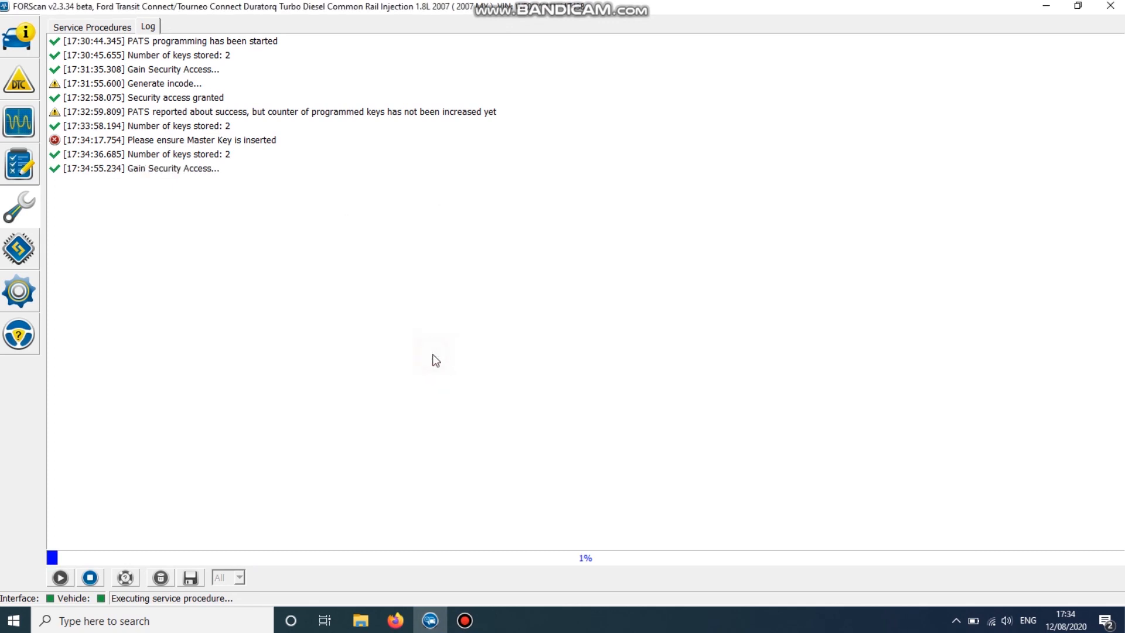